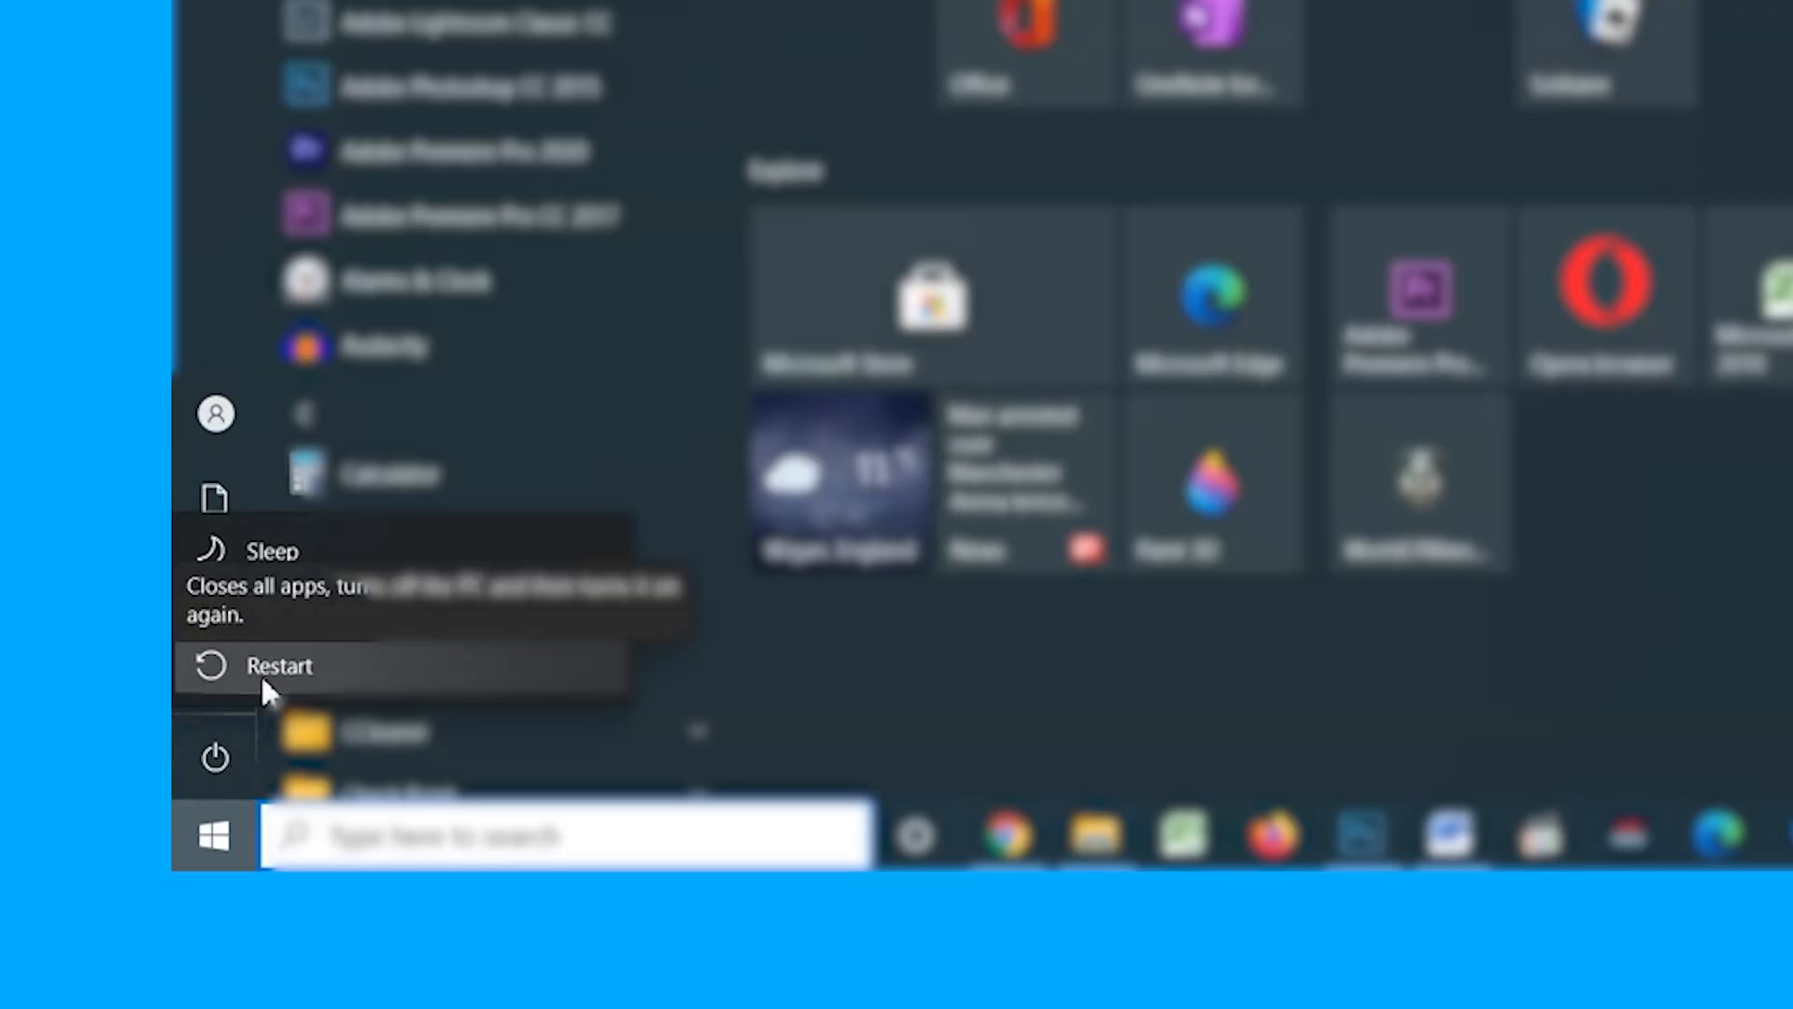
# Step: Restart into recovery, then go through Troubleshoot to the Advanced options screen
pyautogui.click(276, 665)
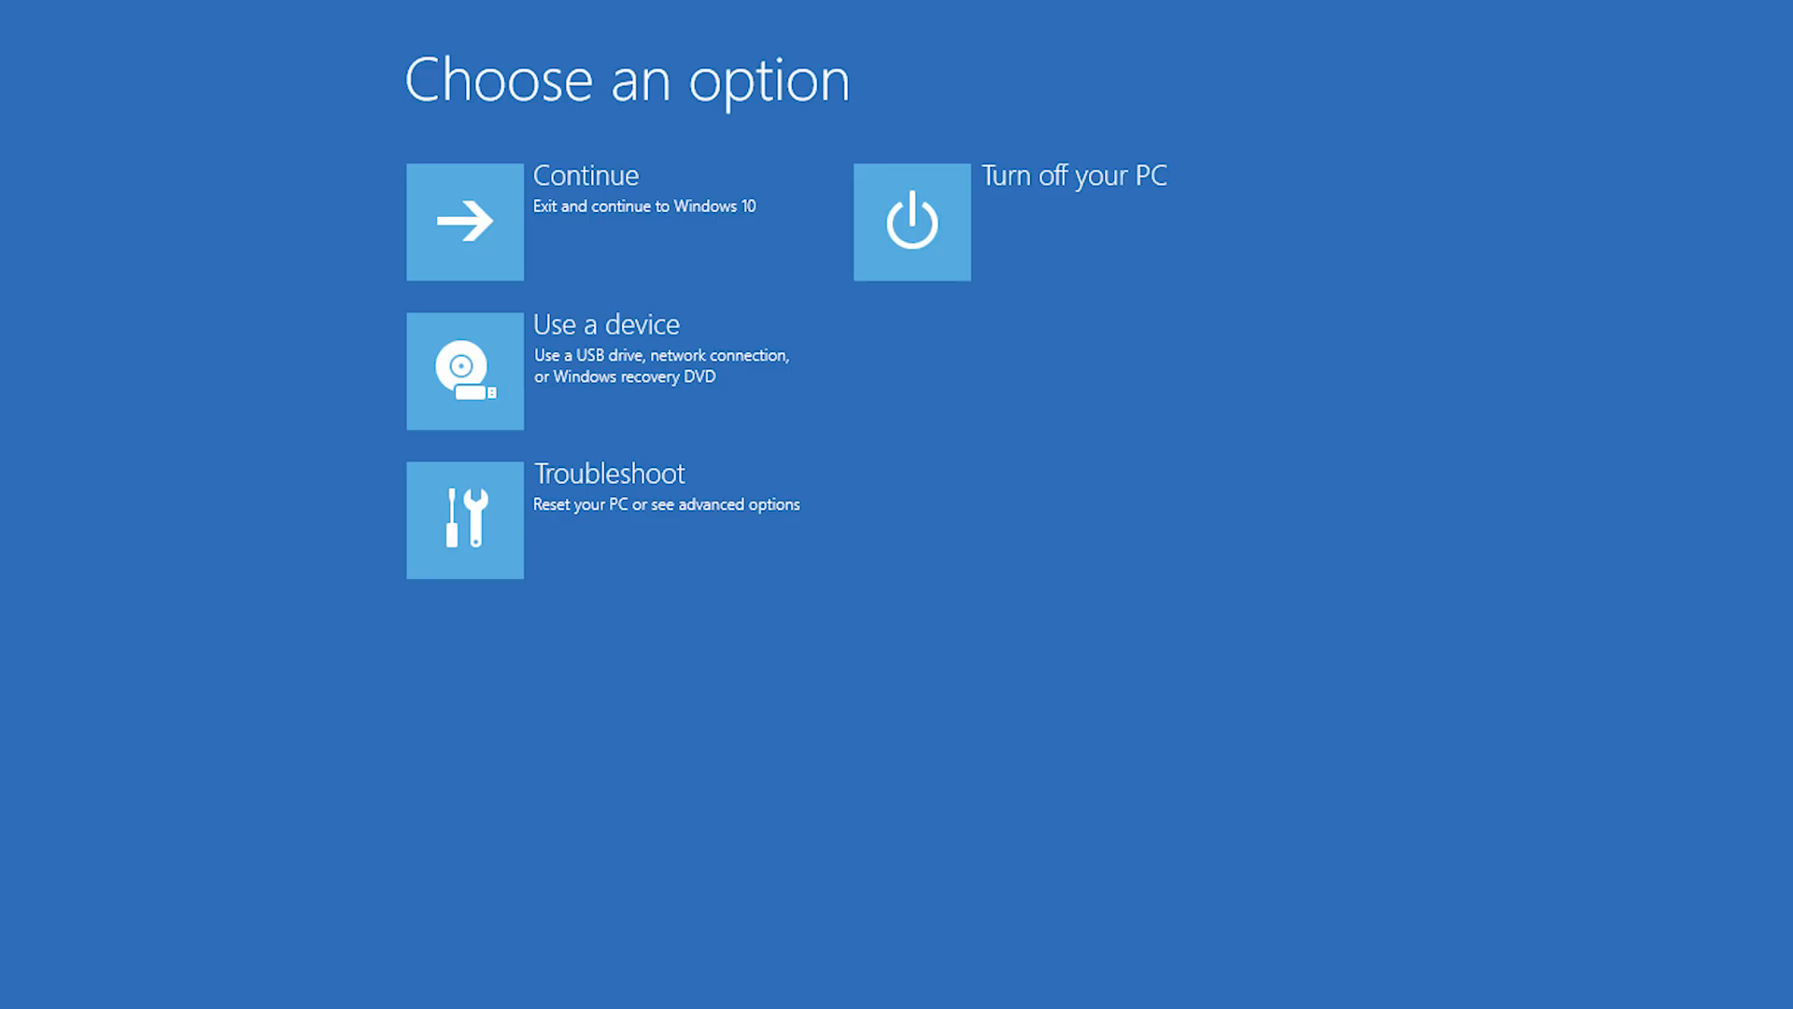
pyautogui.click(466, 522)
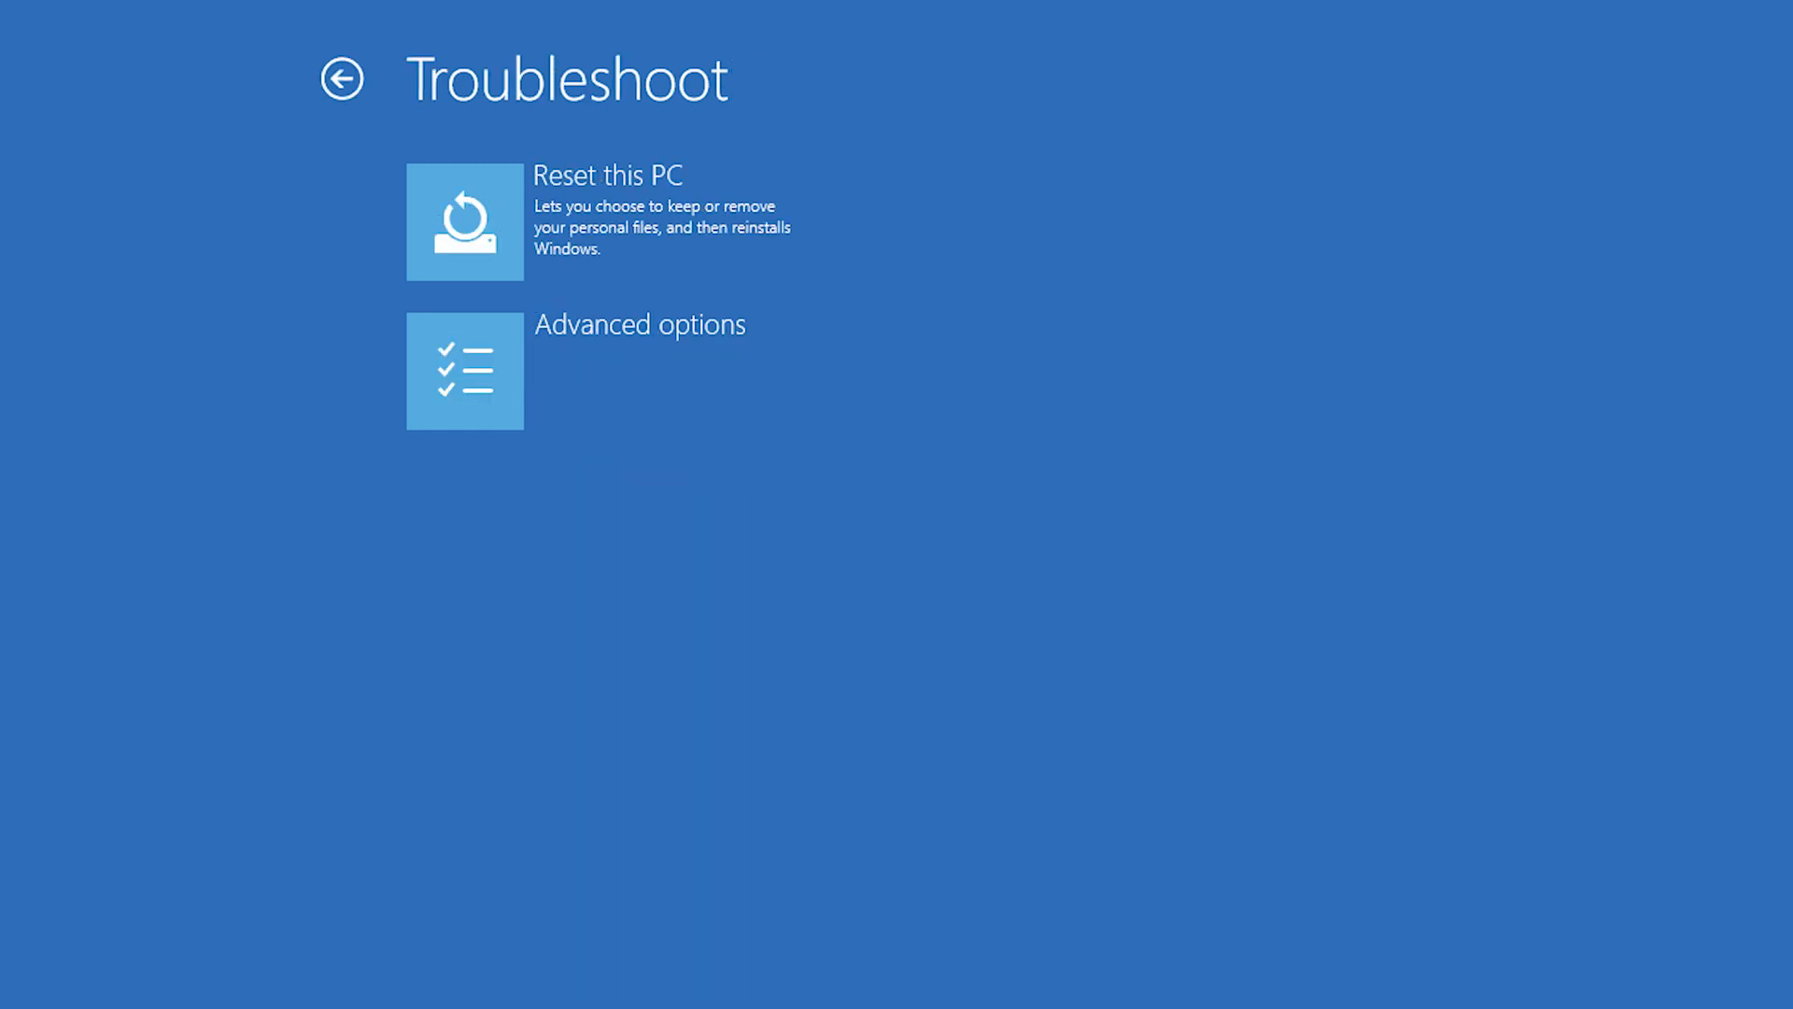
pyautogui.click(465, 370)
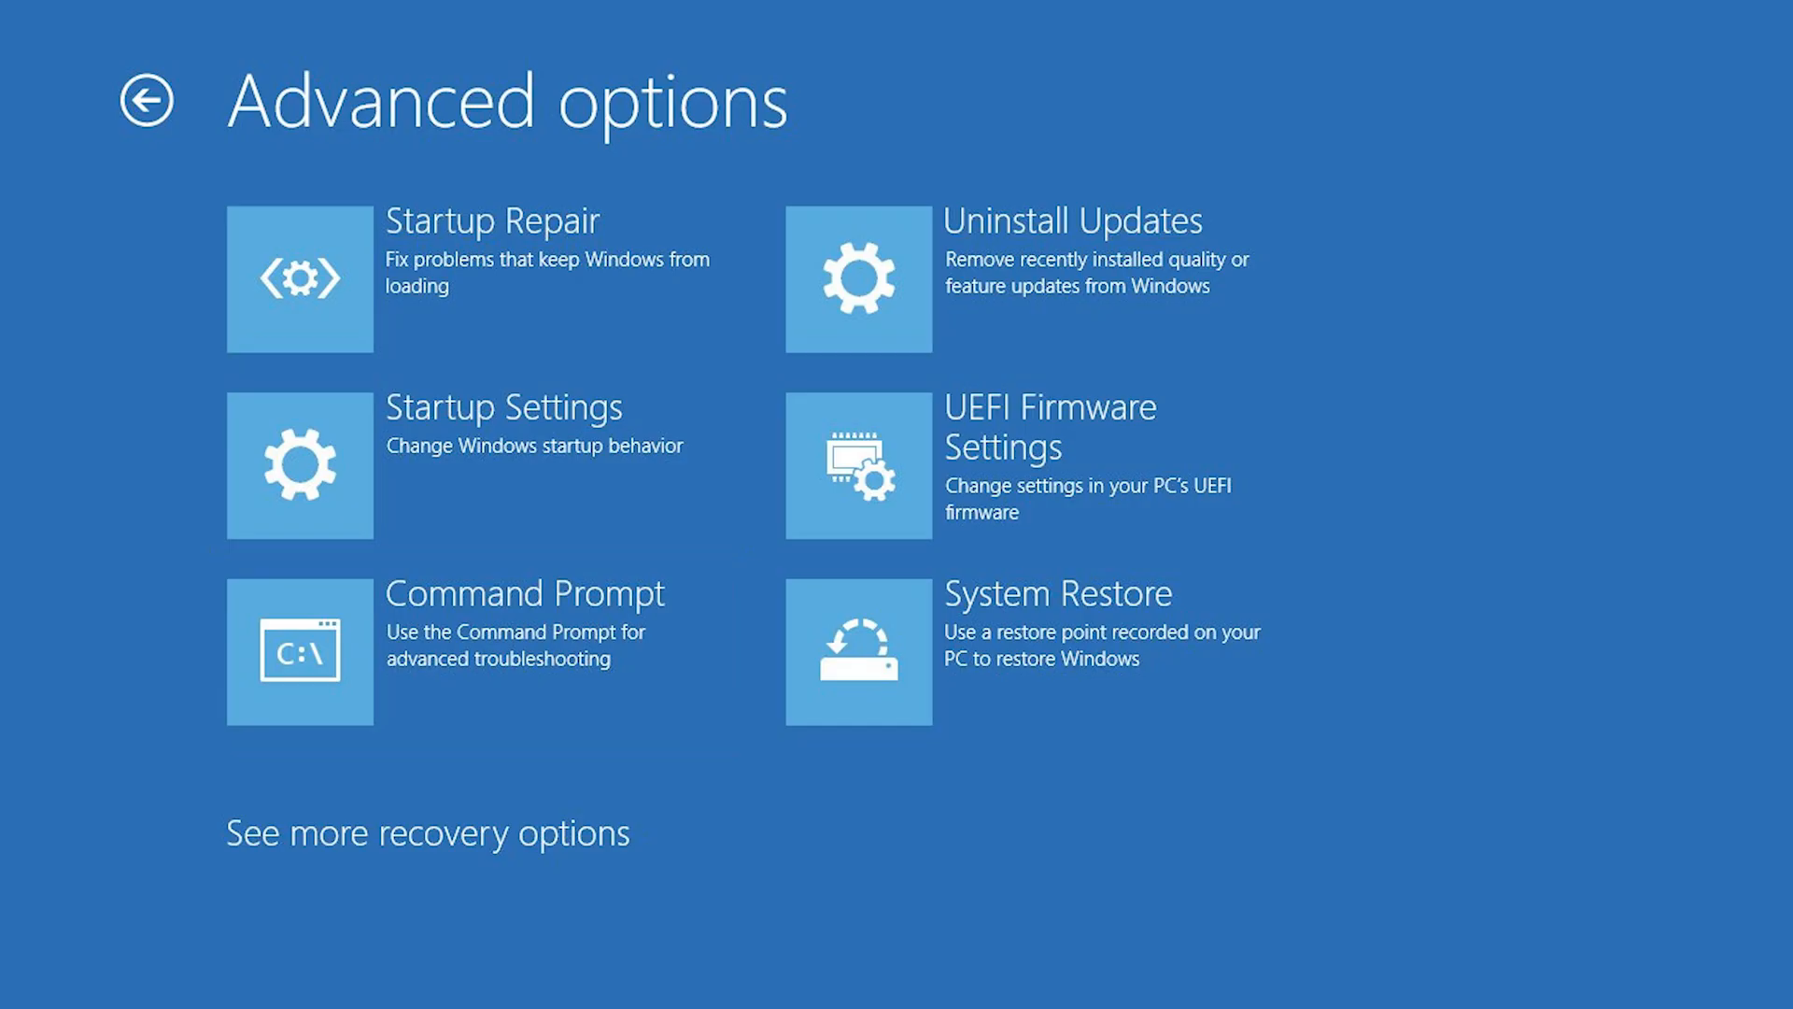